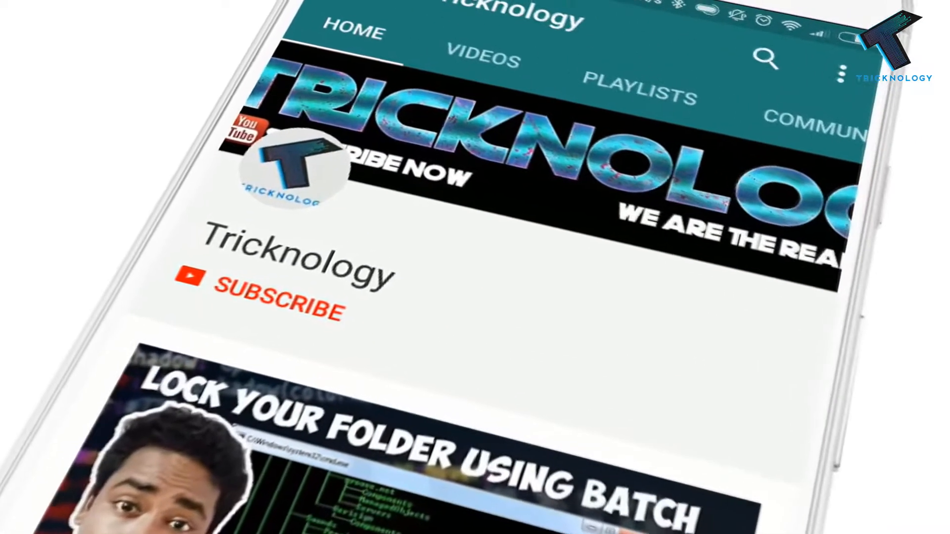
# - Create a new folder on New Volume (J:) named Tricknology Share Folder
pyautogui.click(277, 300)
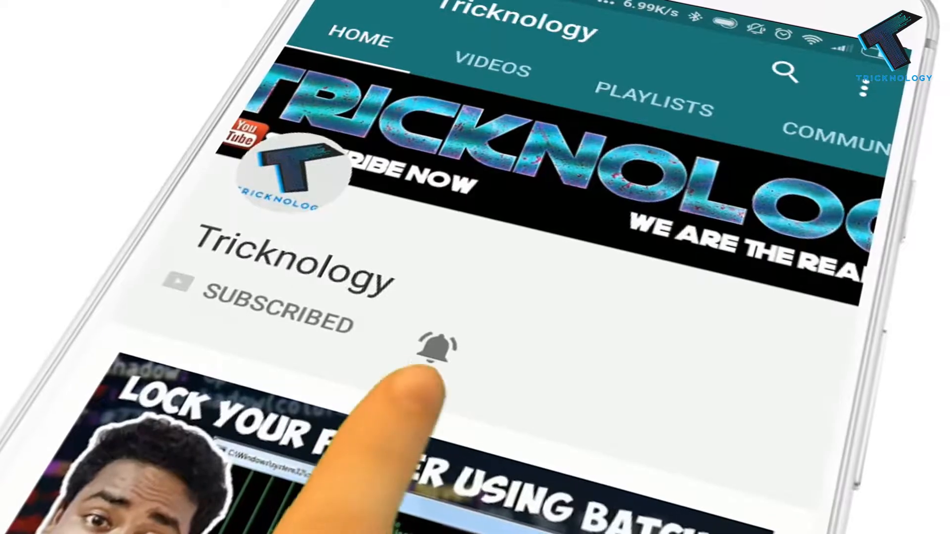
pyautogui.click(435, 348)
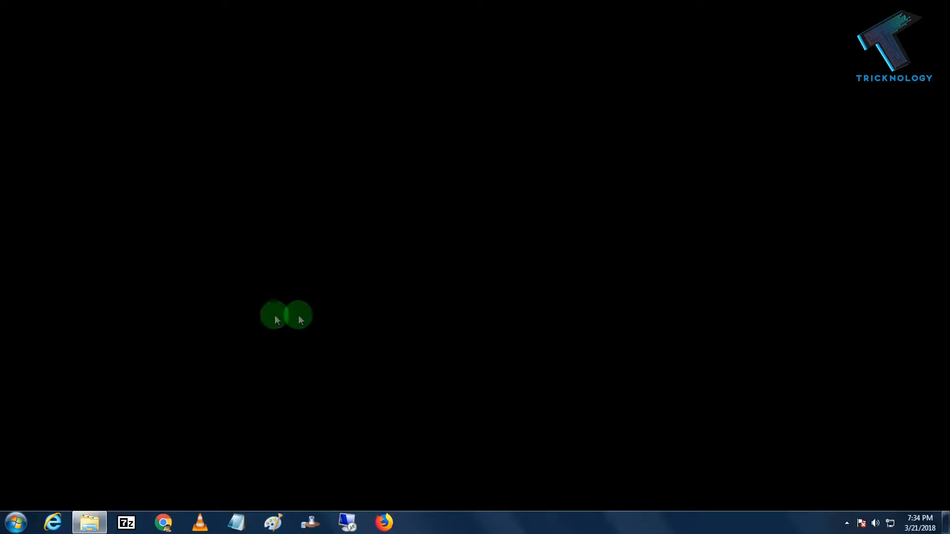
pyautogui.click(90, 523)
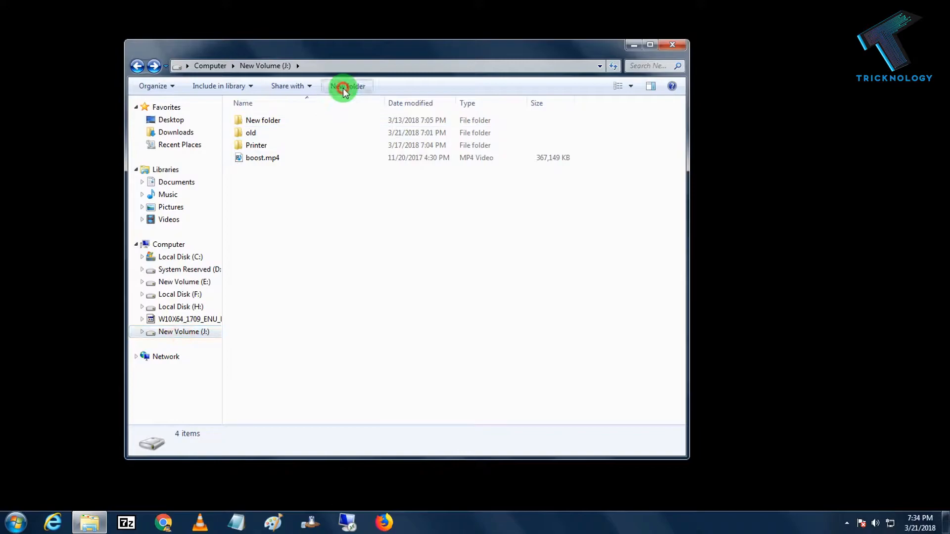
pyautogui.click(347, 86)
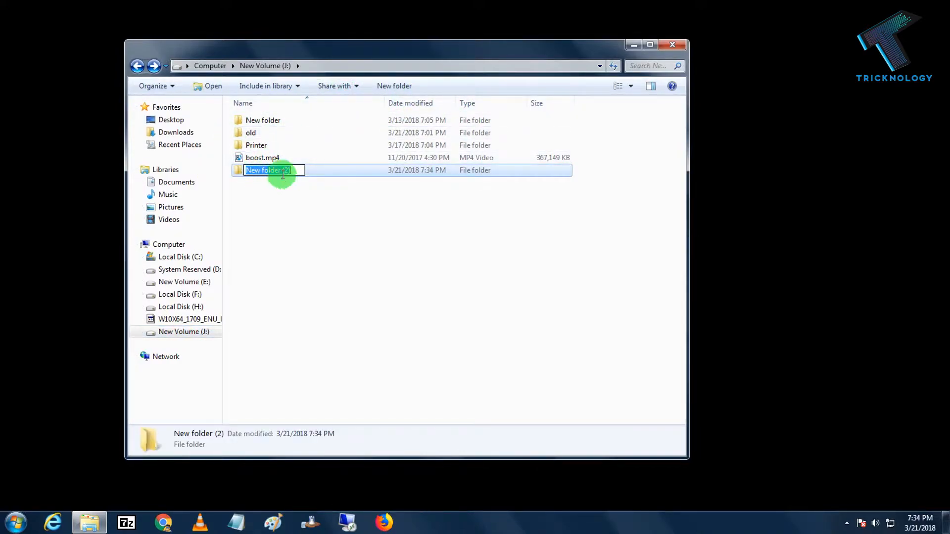
pyautogui.write('Tricknology Shar')
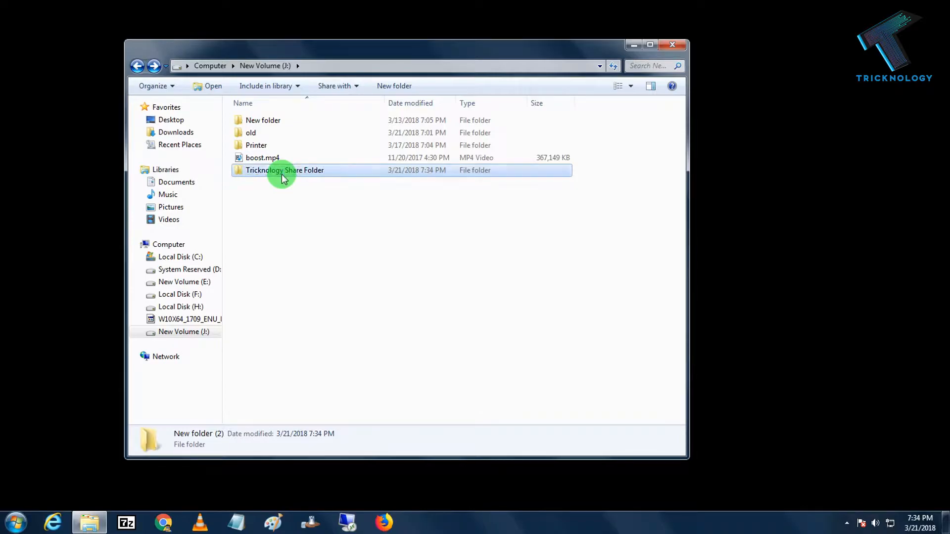
# - Bring up the context actions for Tricknology Share Folder to reach its sharing choices
pyautogui.rightClick(285, 170)
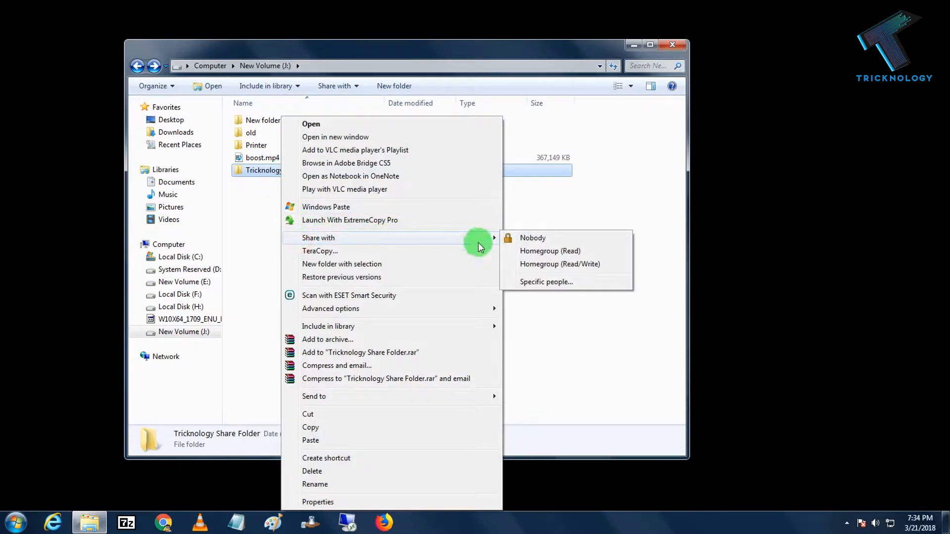
pyautogui.moveTo(555, 286)
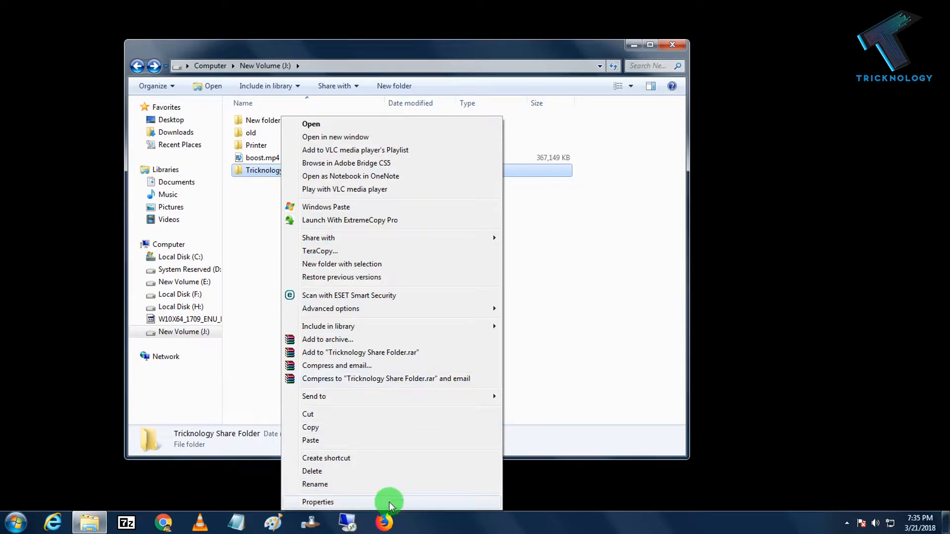
pyautogui.click(318, 502)
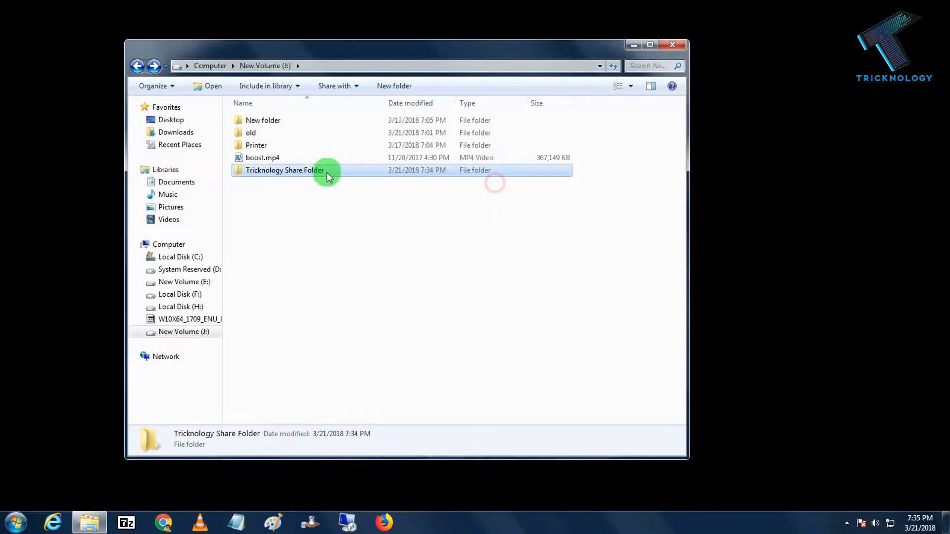
pyautogui.rightClick(285, 171)
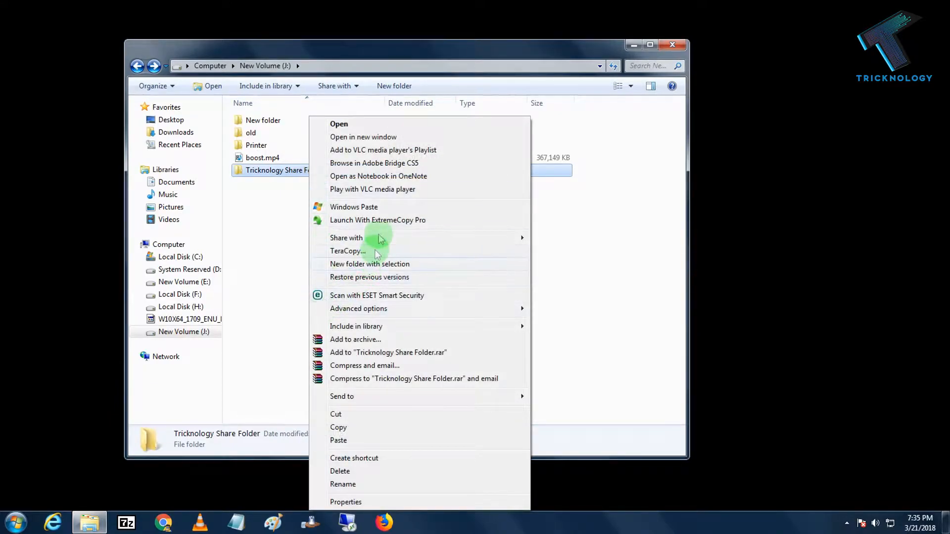
pyautogui.moveTo(387, 238)
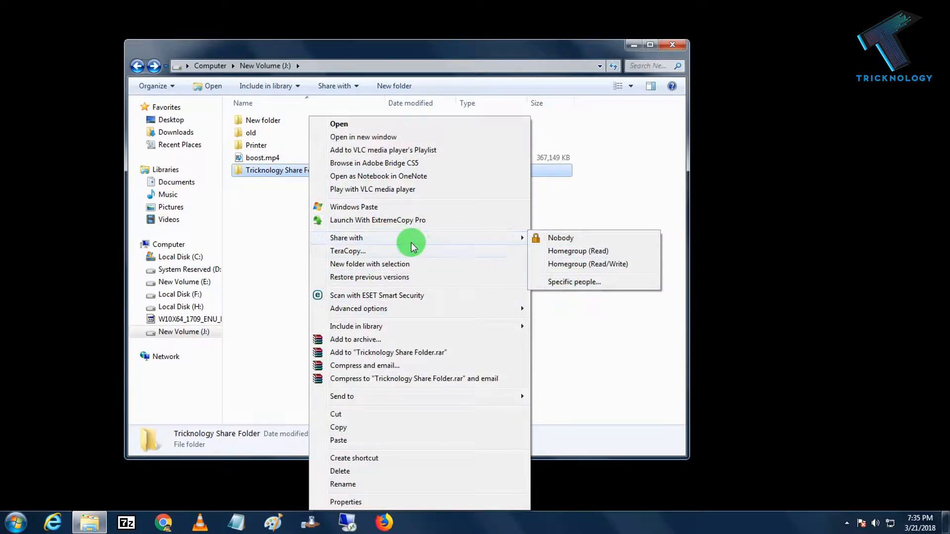
# - Share the folder with specific people, adding Everyone to the sharing list
pyautogui.click(574, 282)
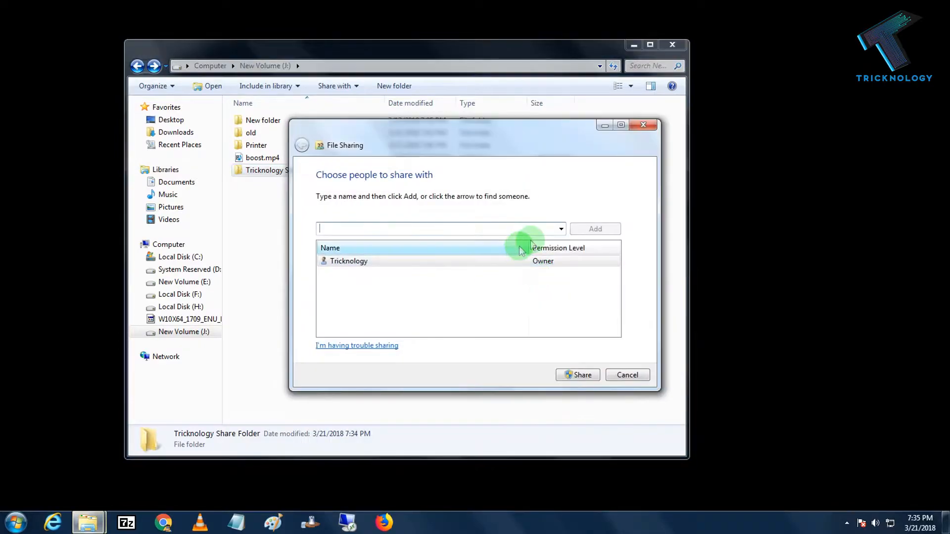
pyautogui.click(560, 228)
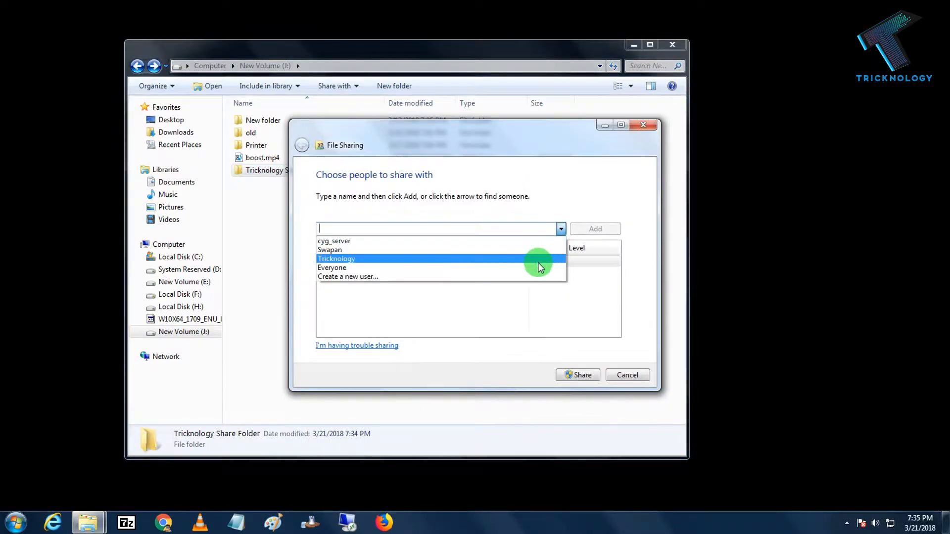
pyautogui.click(331, 267)
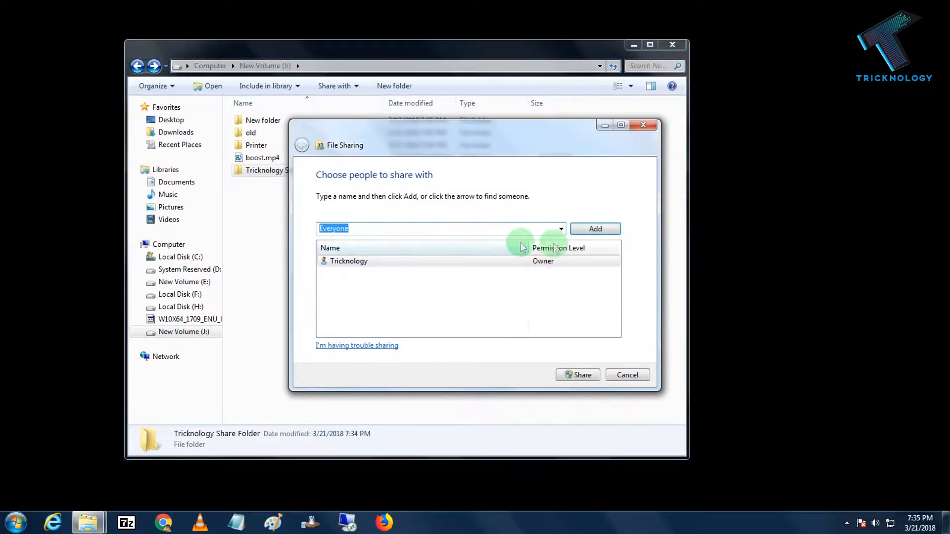
pyautogui.click(594, 229)
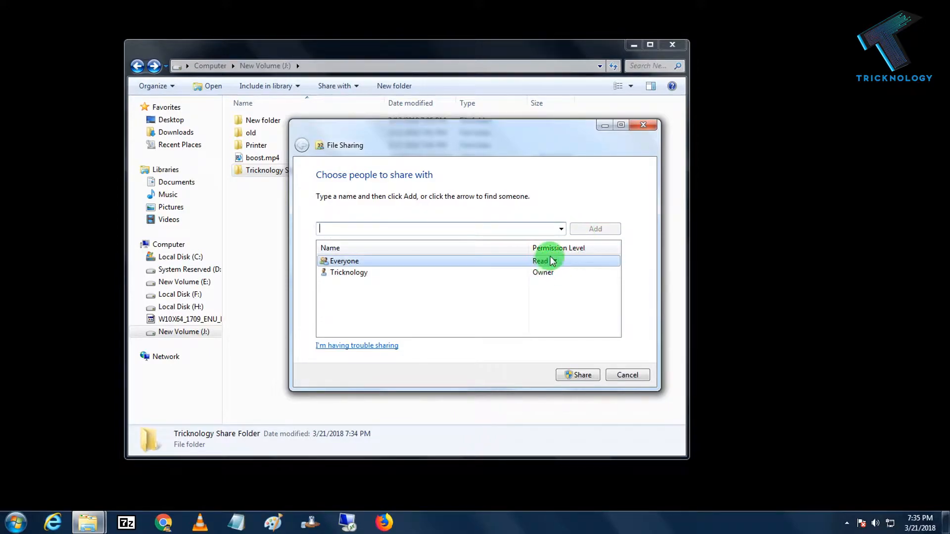
# - Give Everyone Read/Write permission and confirm the share
pyautogui.click(552, 261)
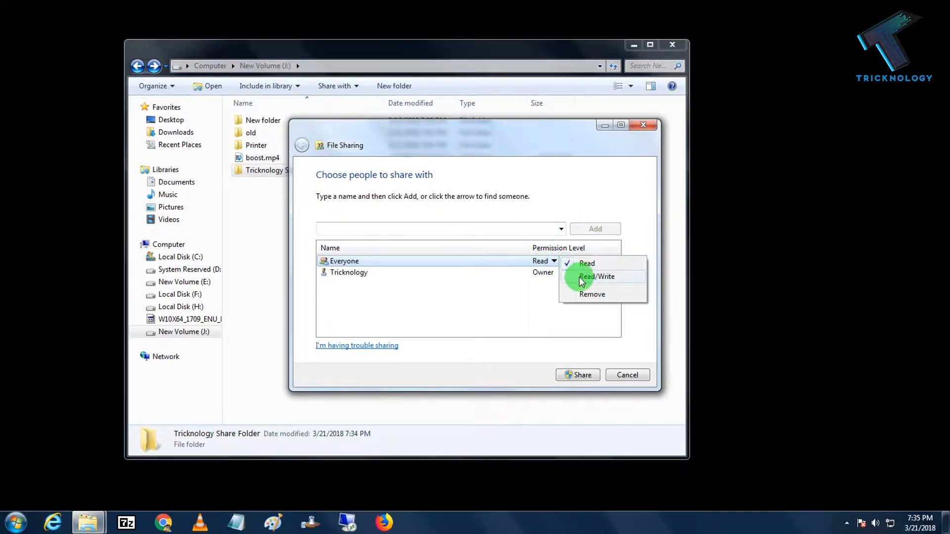
pyautogui.click(597, 276)
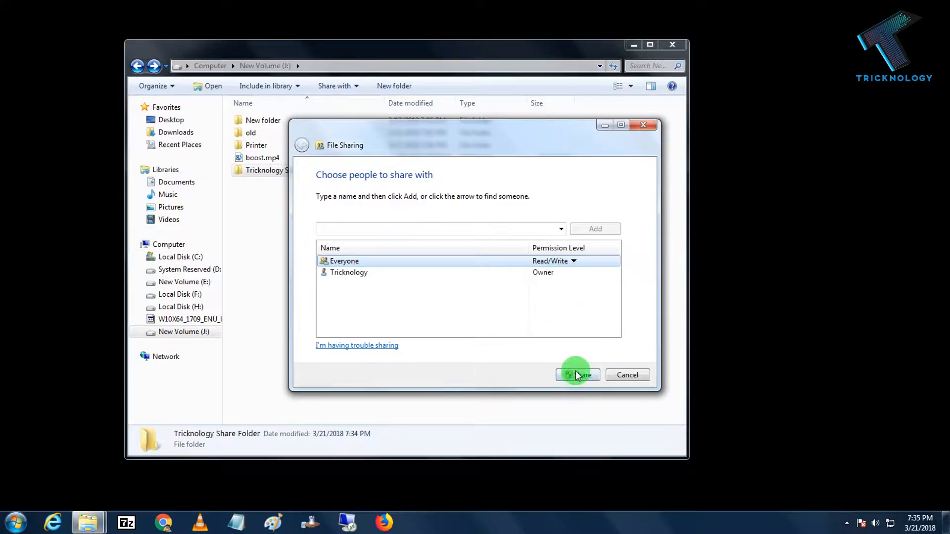
pyautogui.click(577, 376)
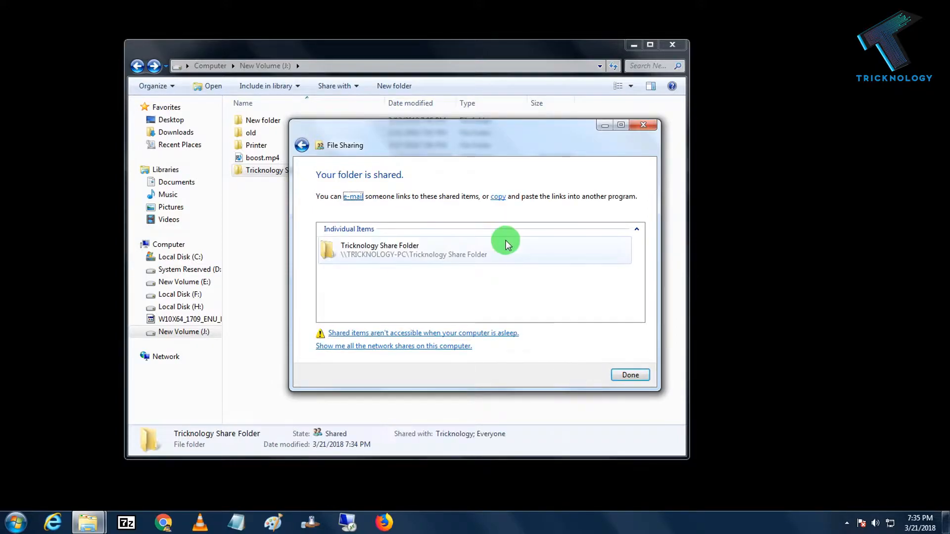
pyautogui.click(629, 374)
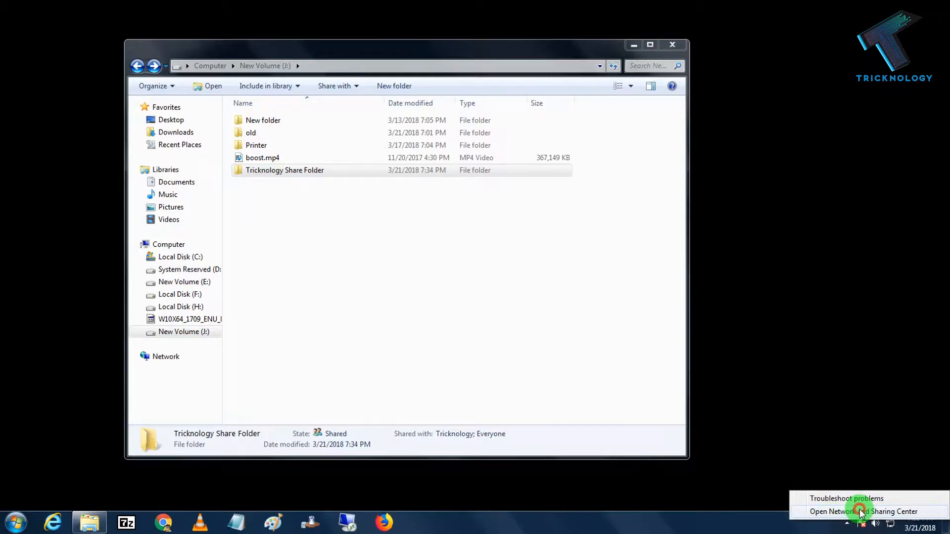
# - Turn off password protected sharing in Network and Sharing Center's advanced settings and save
pyautogui.click(863, 512)
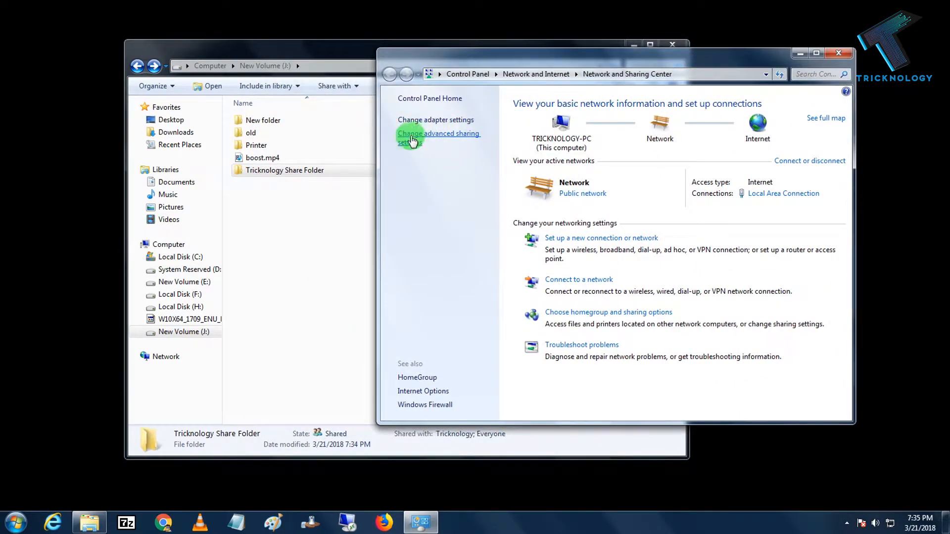
pyautogui.click(438, 138)
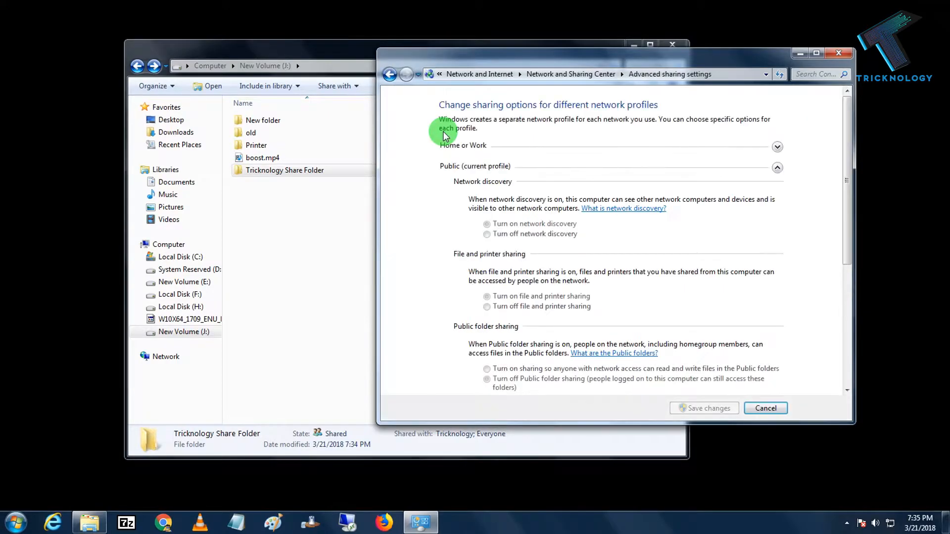
pyautogui.scroll(-3)
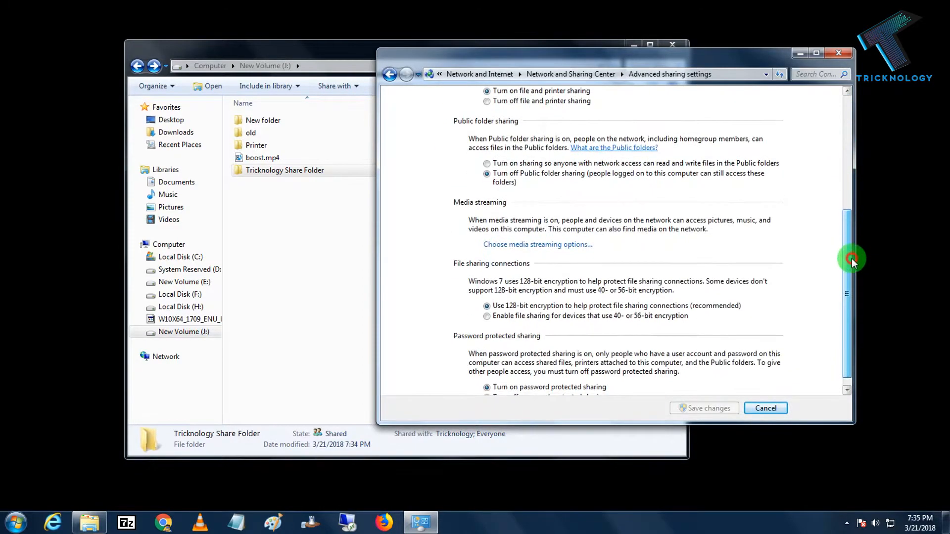
pyautogui.scroll(-3)
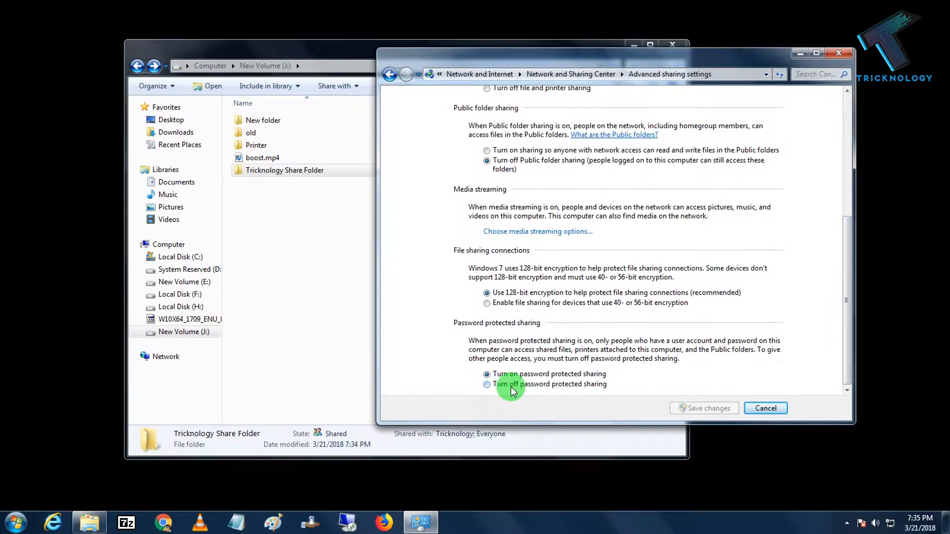
pyautogui.click(487, 384)
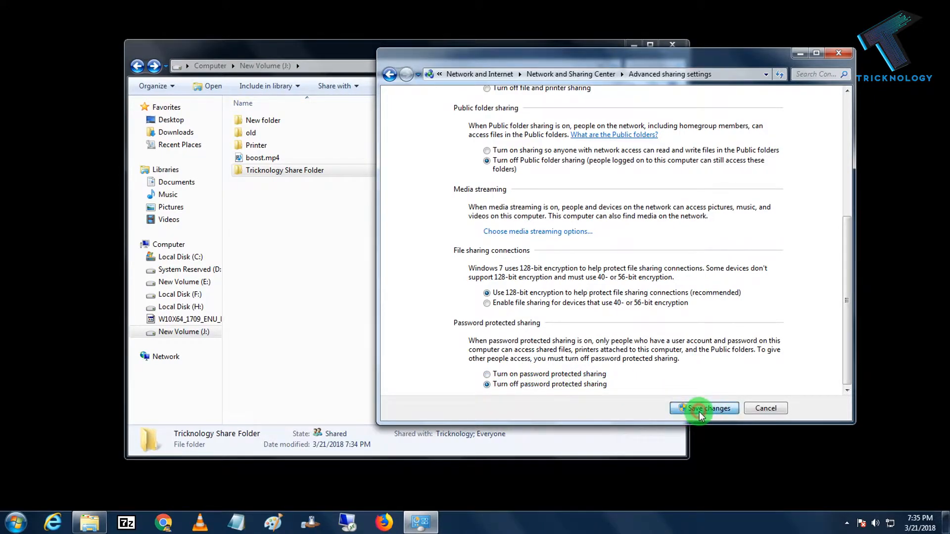
pyautogui.click(703, 408)
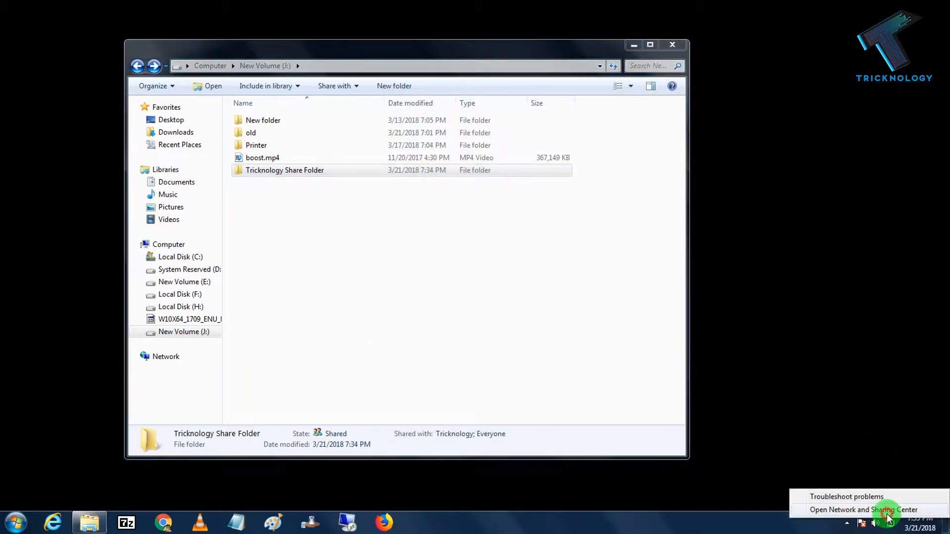
# - View the Windows Firewall page, then launch ESET Smart Security from the tray
pyautogui.click(863, 510)
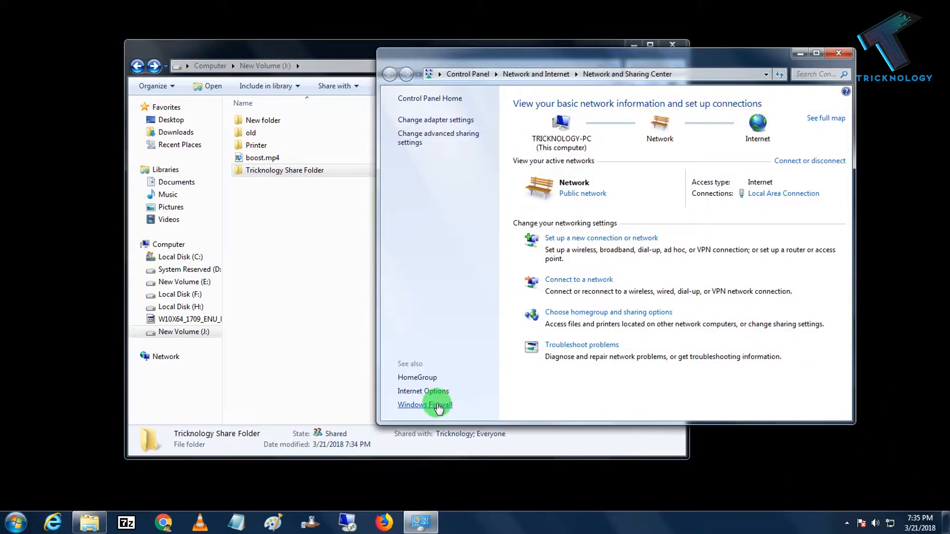
pyautogui.click(424, 405)
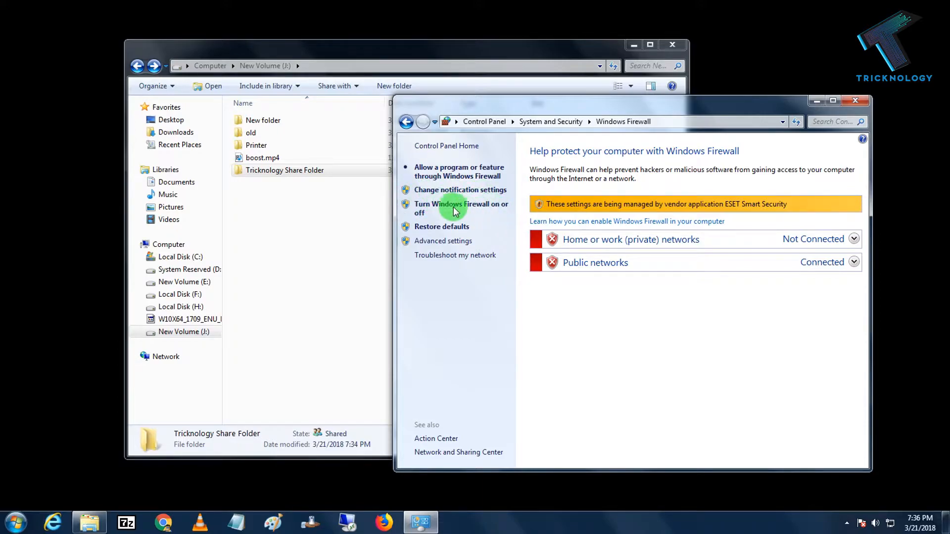
pyautogui.moveTo(845, 492)
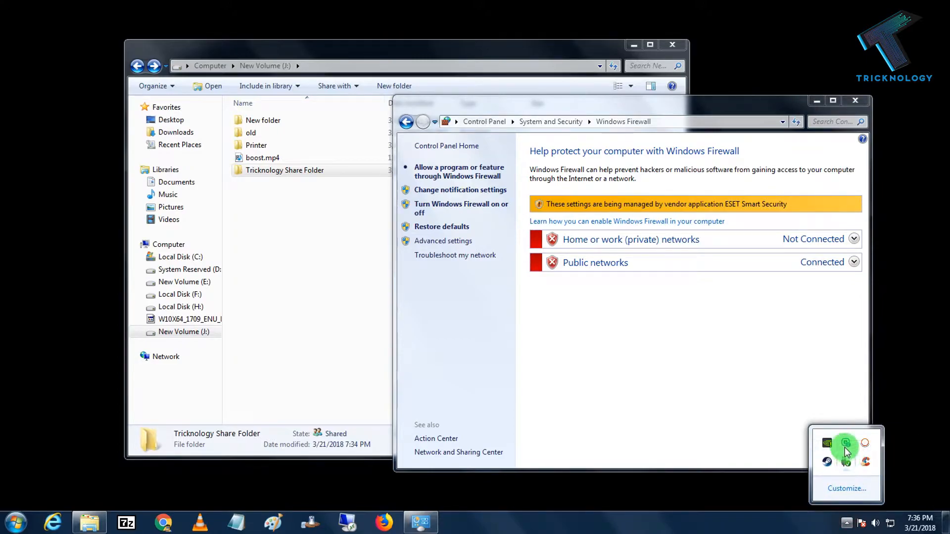
pyautogui.click(846, 444)
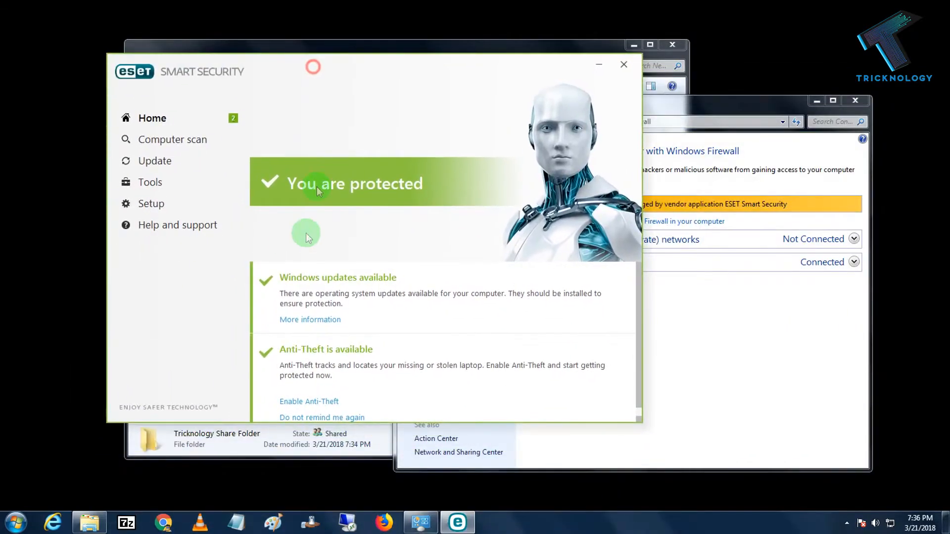
# - Pause ESET's Personal firewall for 10 minutes from Setup > Network protection
pyautogui.click(151, 203)
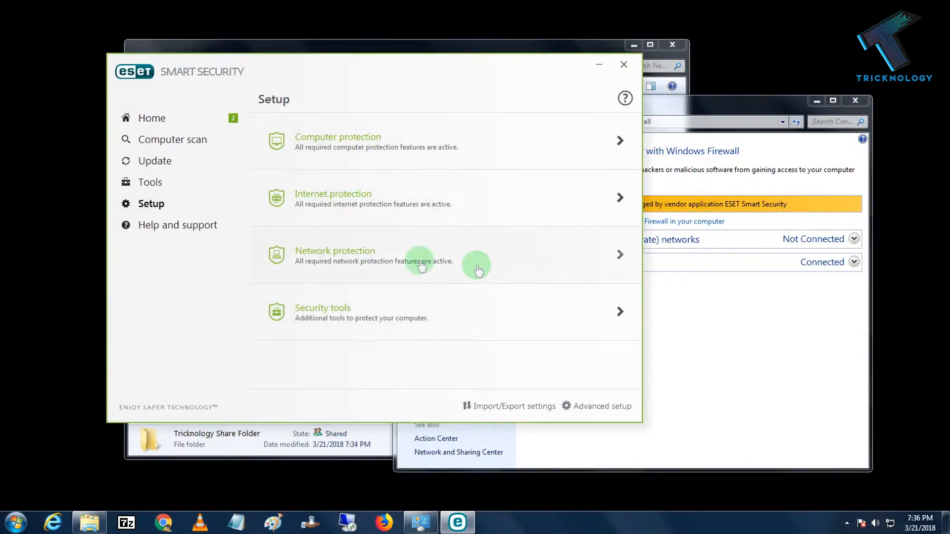
pyautogui.moveTo(382, 257)
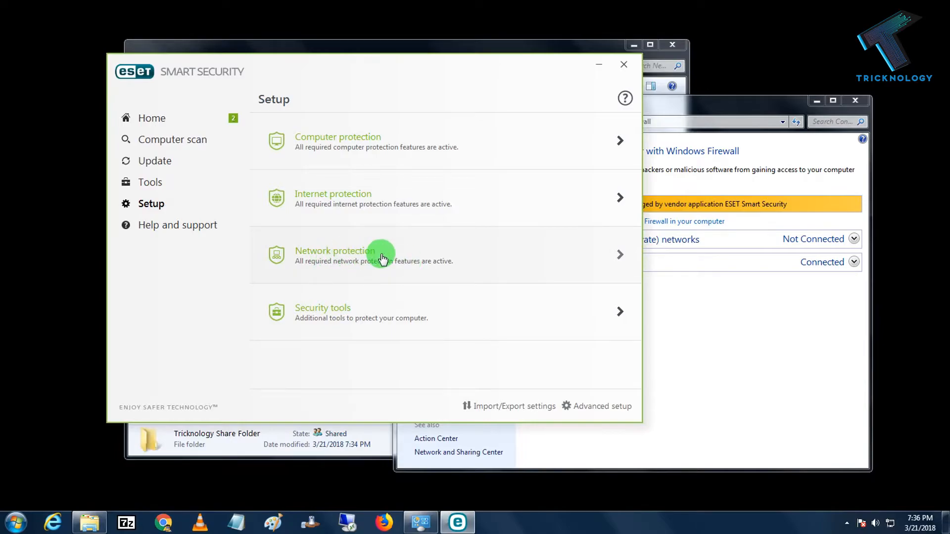
pyautogui.click(382, 255)
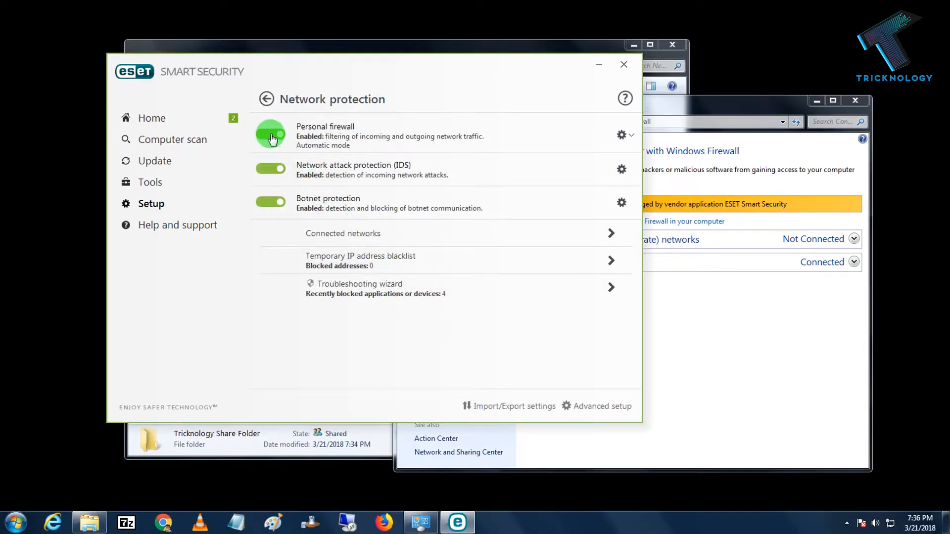
pyautogui.click(270, 133)
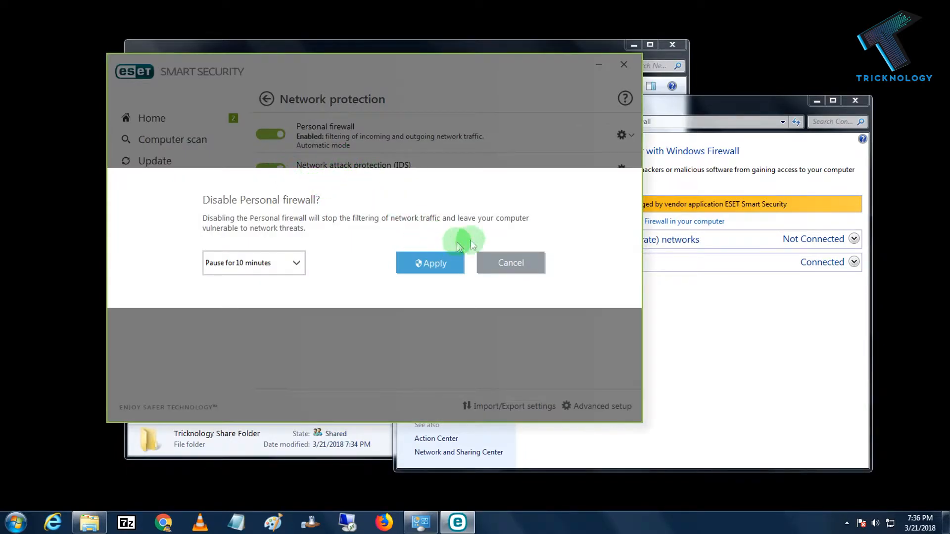
pyautogui.click(511, 262)
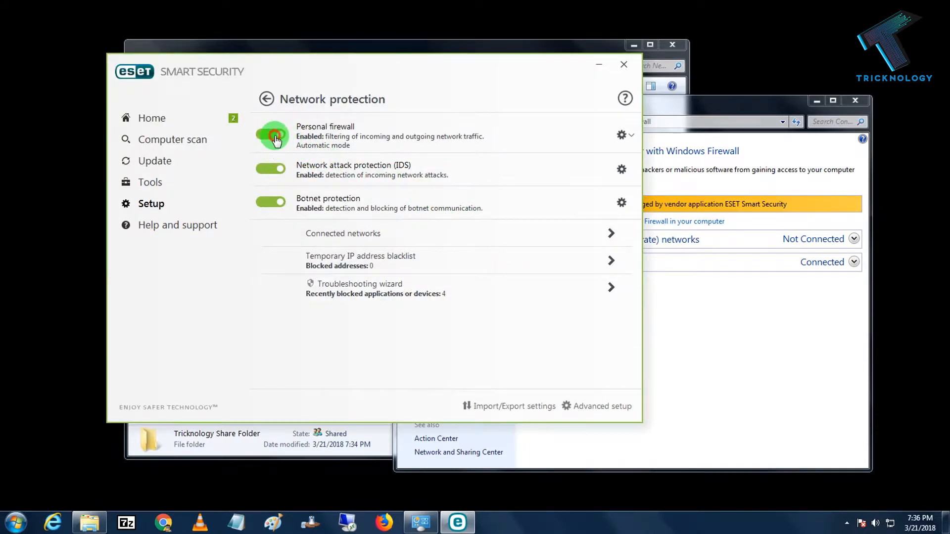
pyautogui.click(271, 133)
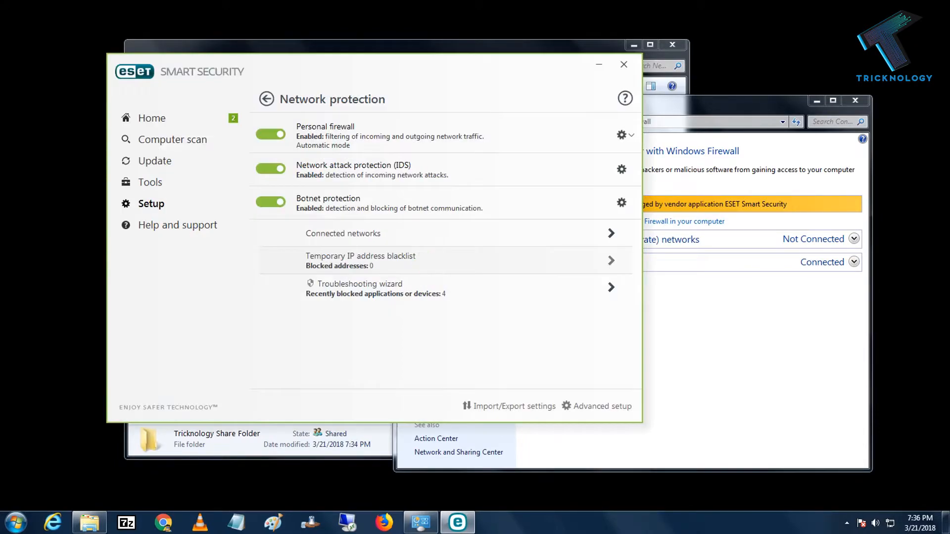
pyautogui.moveTo(527, 274)
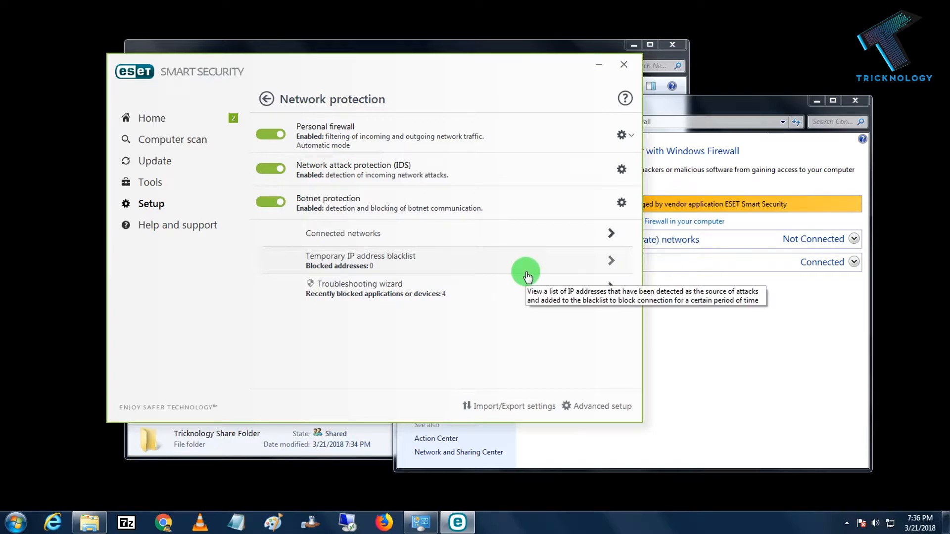
pyautogui.click(270, 134)
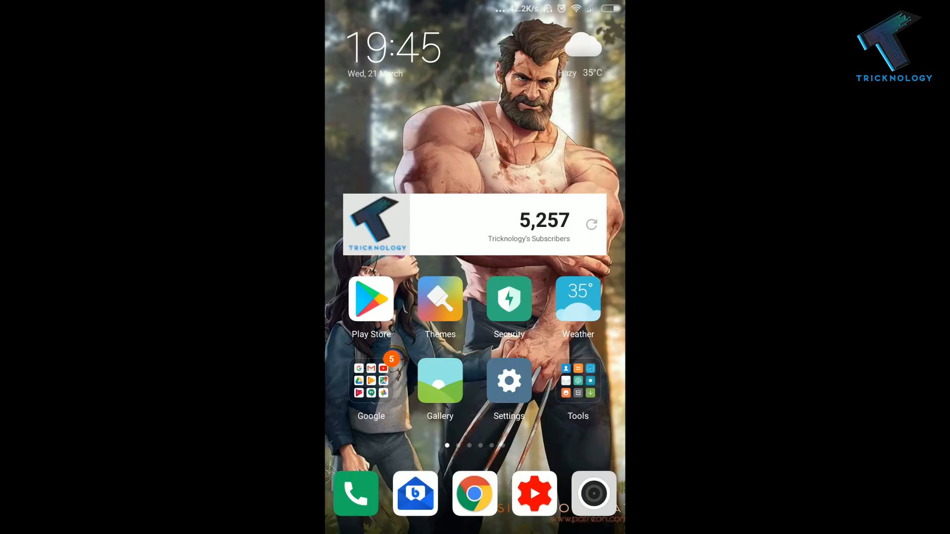
# - Find ES File Explorer File Manager in Play Store and launch the installed app
pyautogui.click(371, 297)
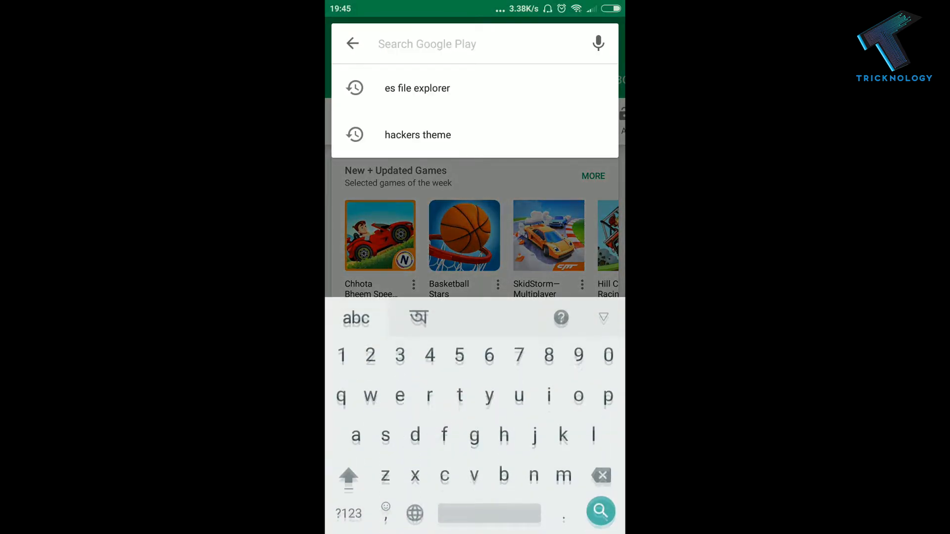
pyautogui.click(416, 89)
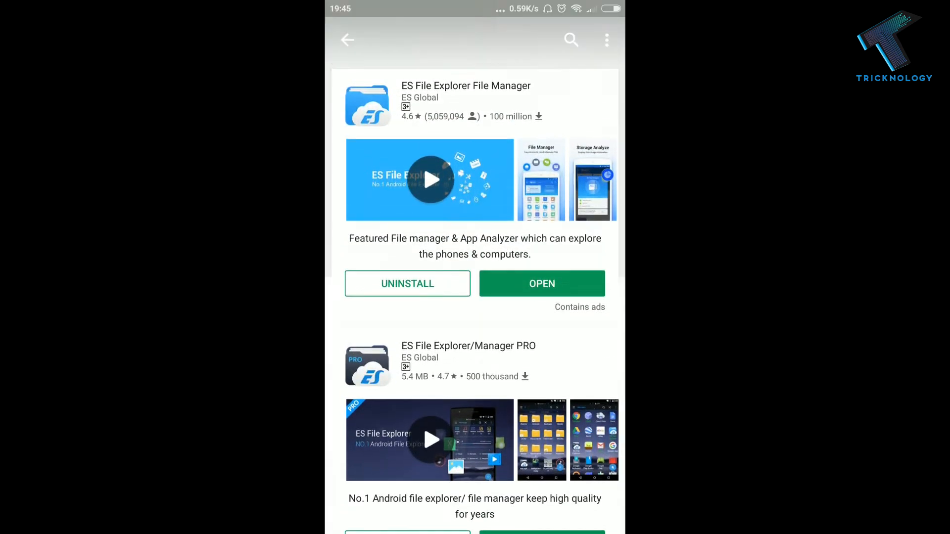
pyautogui.scroll(-3)
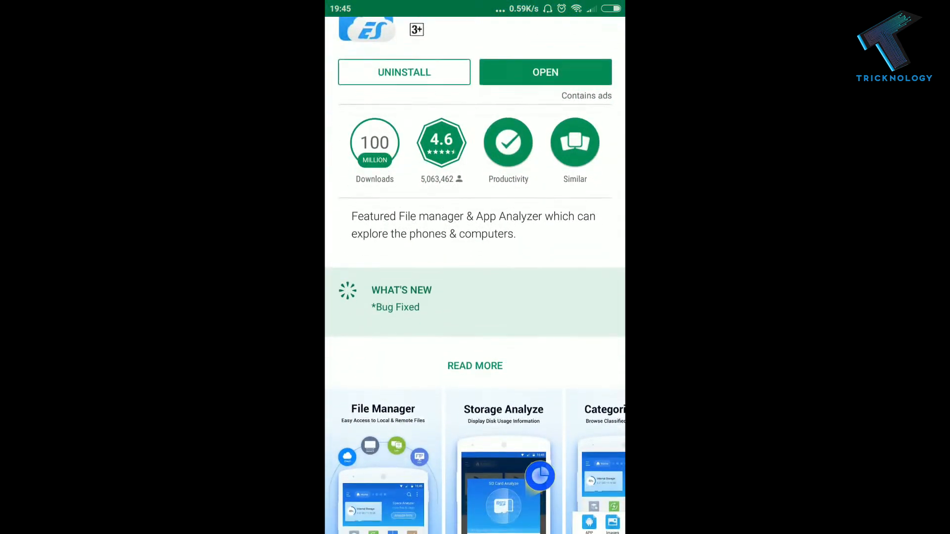
pyautogui.scroll(-3)
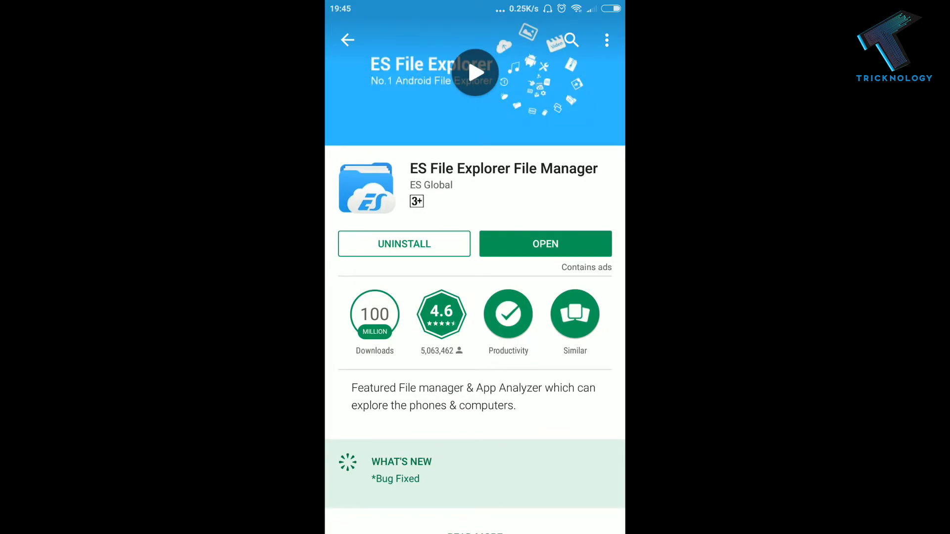
pyautogui.click(544, 243)
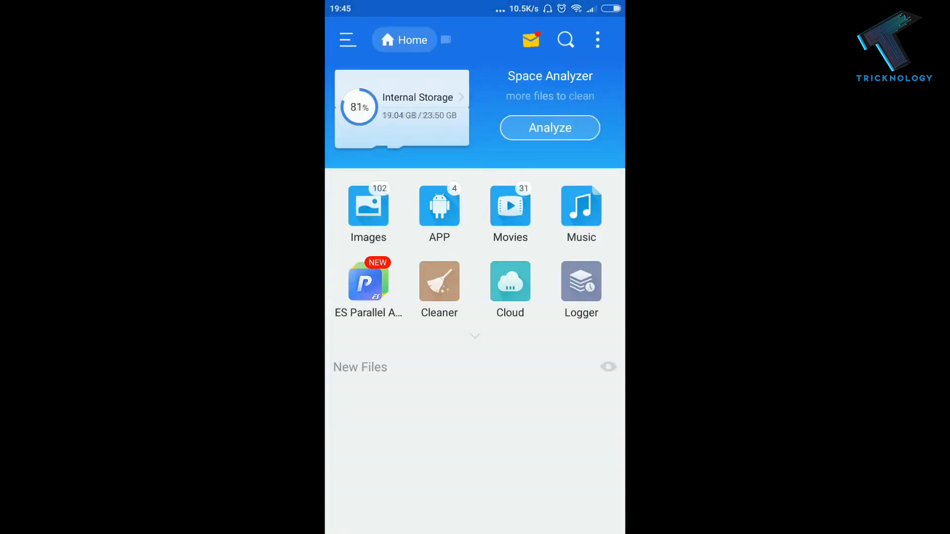
# - Open the LAN browser from ES File Explorer's Network menu, listing the detected computer
pyautogui.click(348, 40)
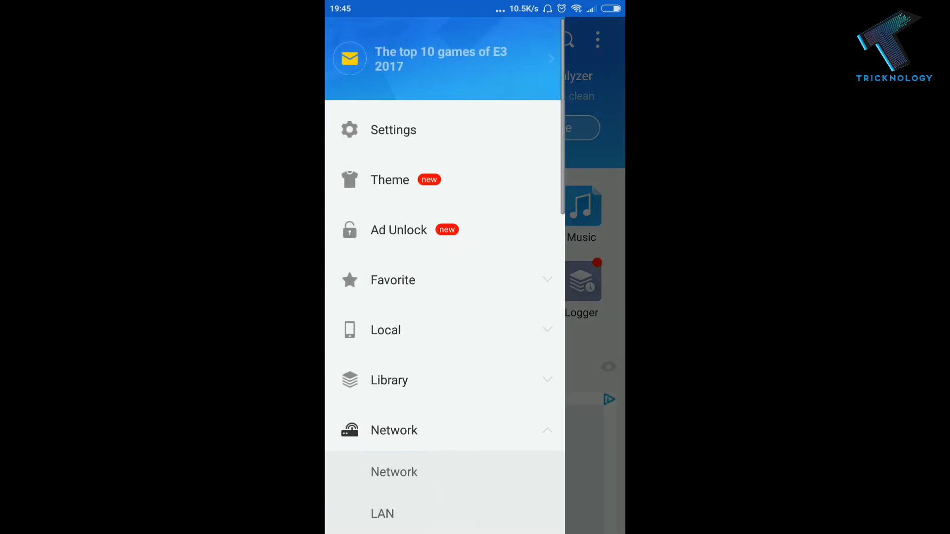
pyautogui.scroll(-3)
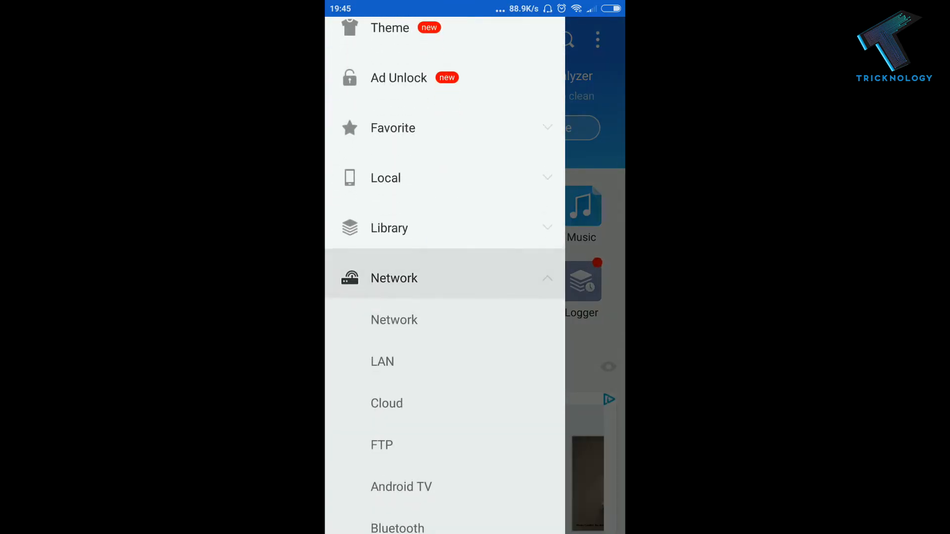
pyautogui.click(394, 278)
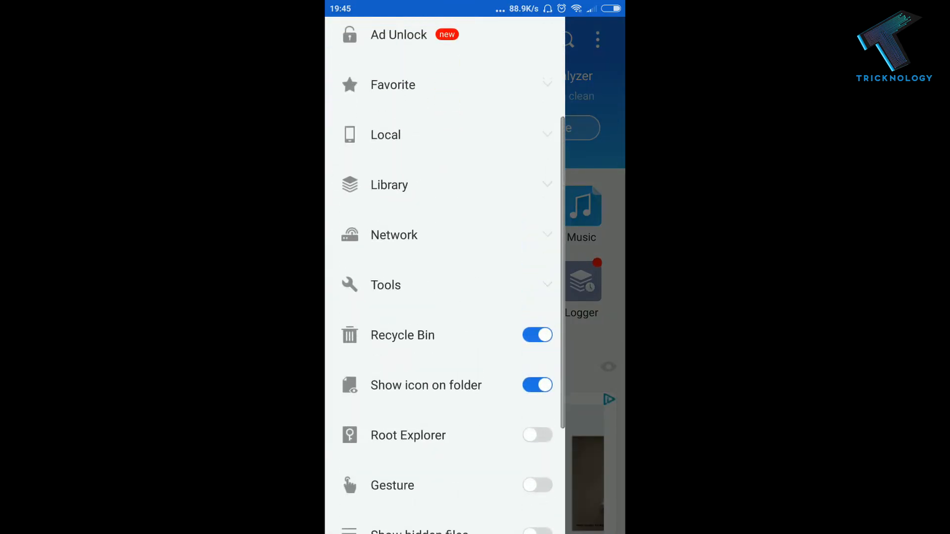
pyautogui.click(394, 235)
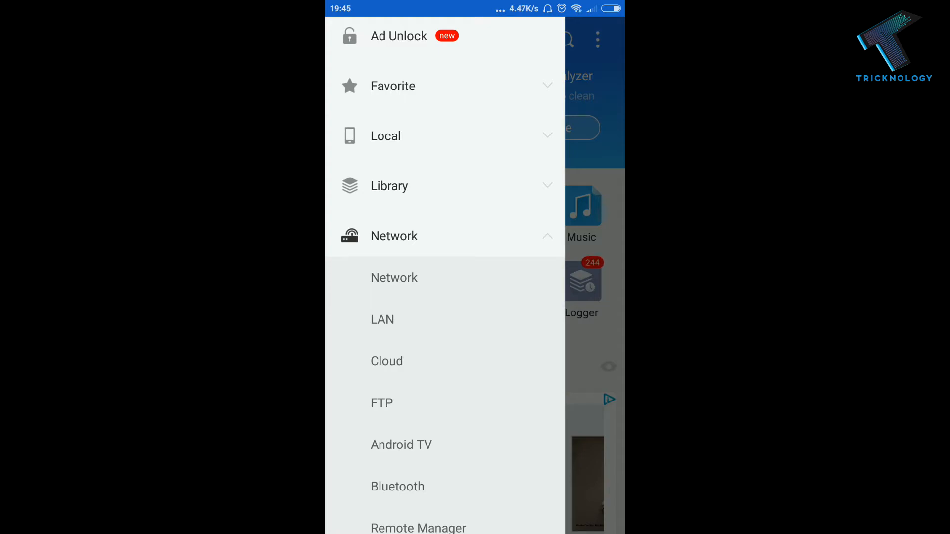
pyautogui.click(348, 40)
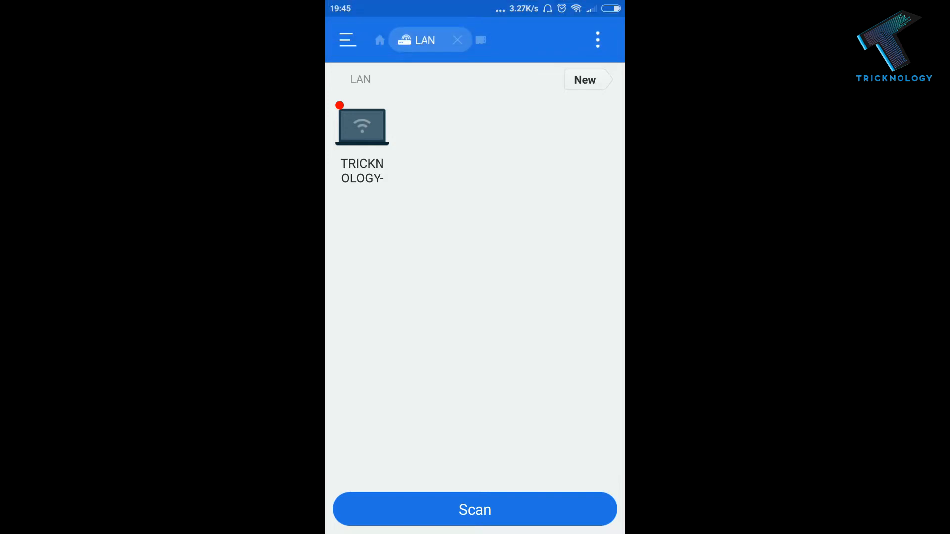
pyautogui.click(363, 125)
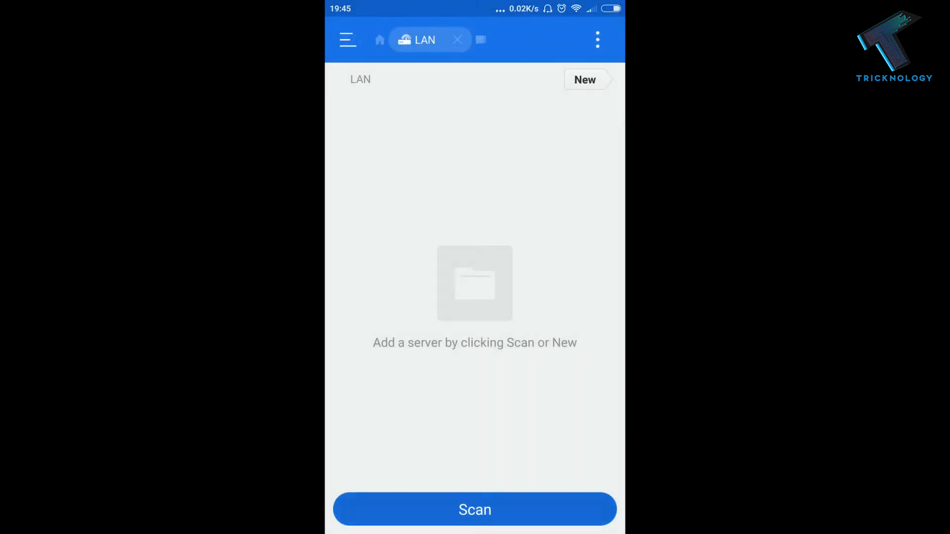
pyautogui.click(474, 510)
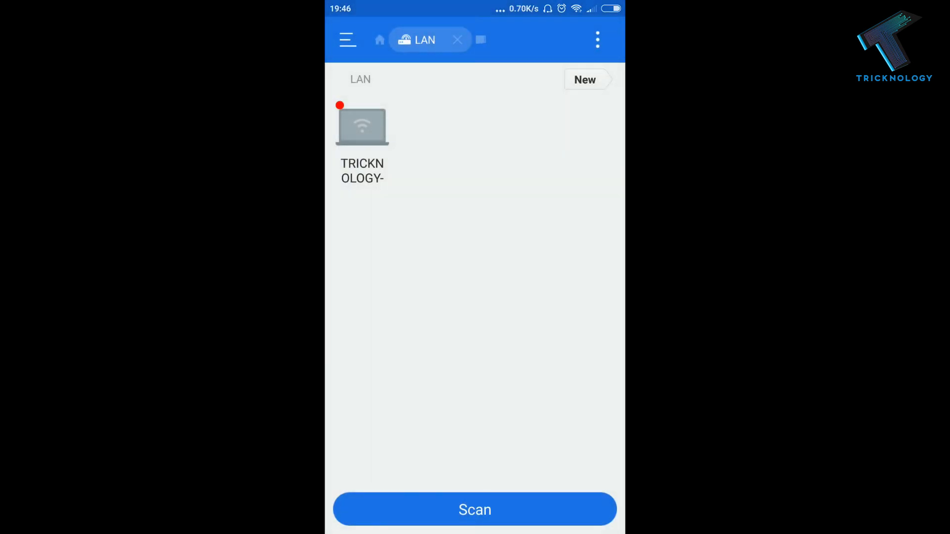
pyautogui.click(362, 126)
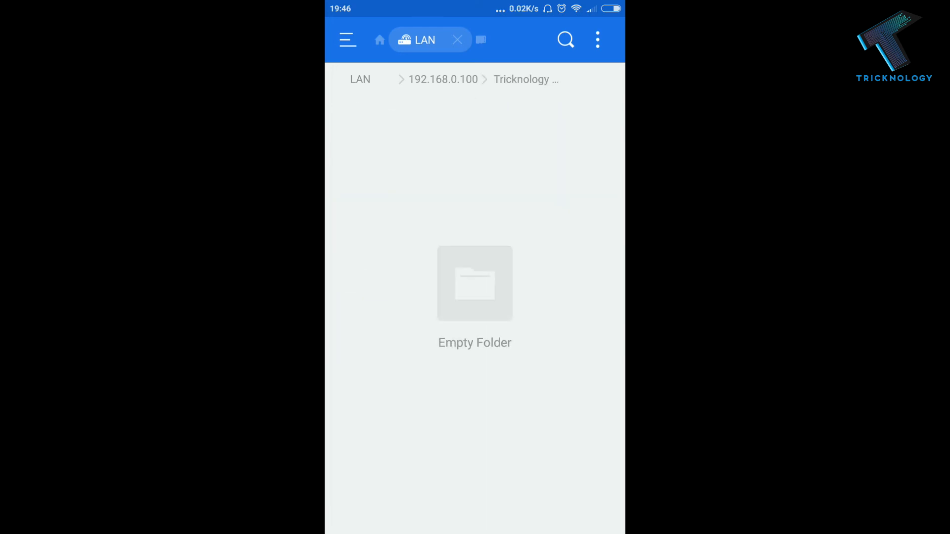
# - Show more options for the empty shared Tricknology folder on 192.168.0.100
pyautogui.click(597, 40)
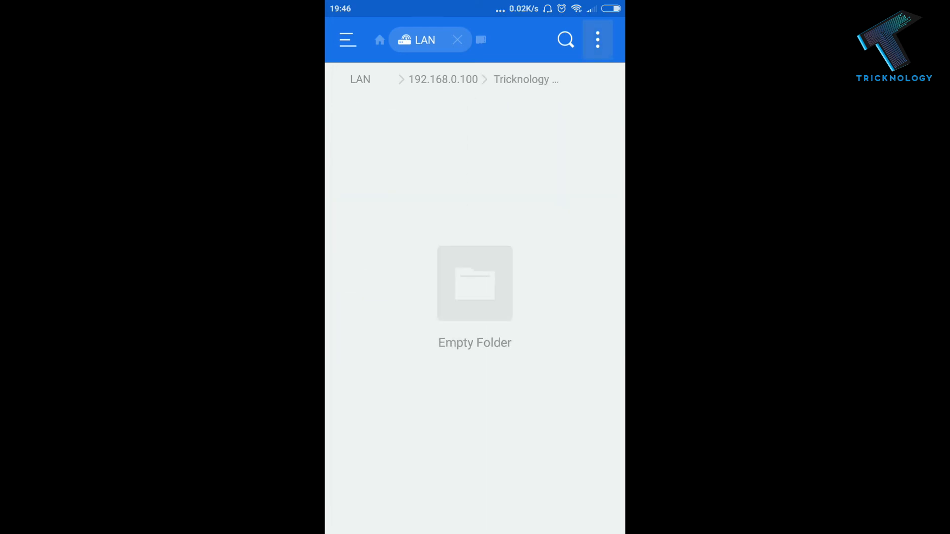